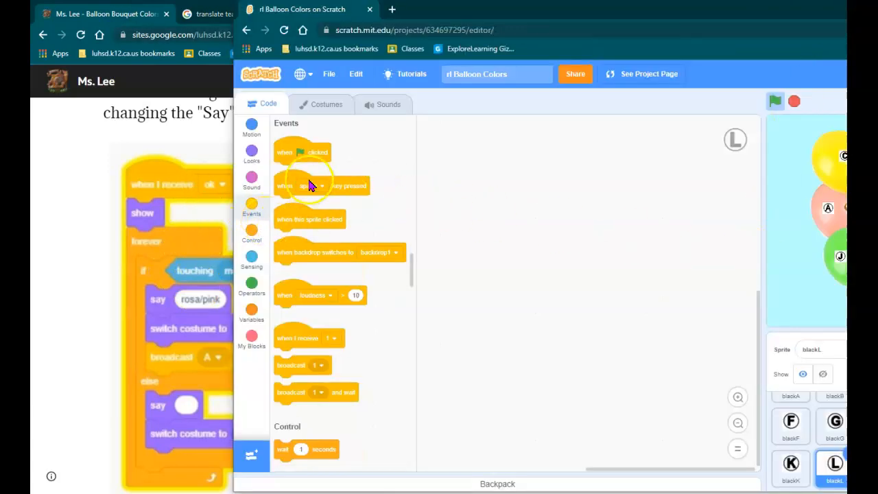
Begin the L sprite's script with a 'when I receive' block and its chosen message, then reach for sensing blocks.
{"action": "left_click_drag", "start_coordinate": [309, 337], "coordinate": [549, 206]}
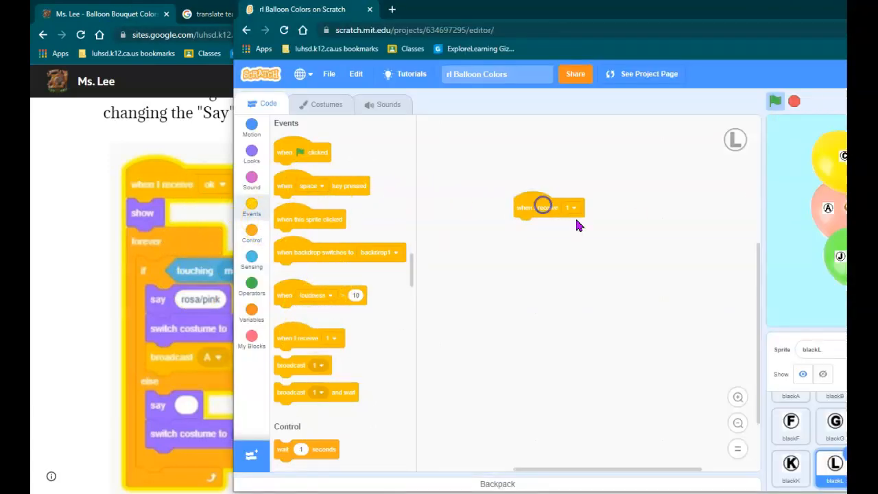
{"action": "left_click", "coordinate": [571, 207]}
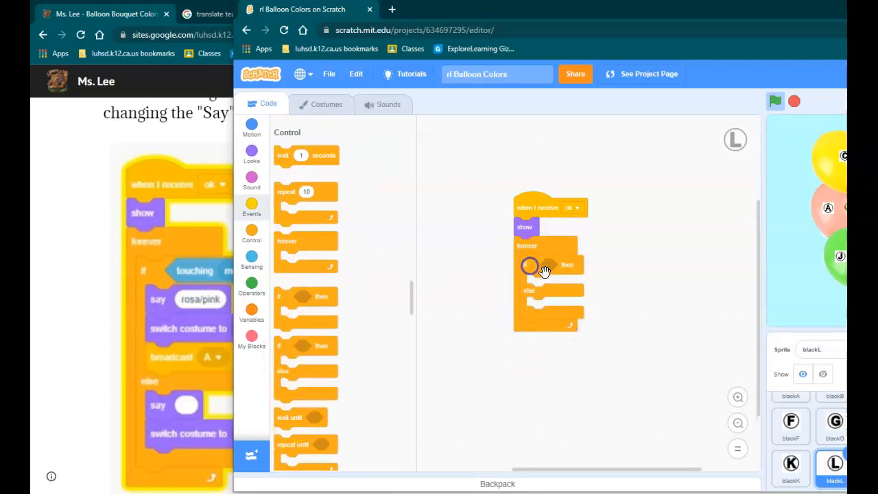
{"action": "left_click", "coordinate": [253, 258]}
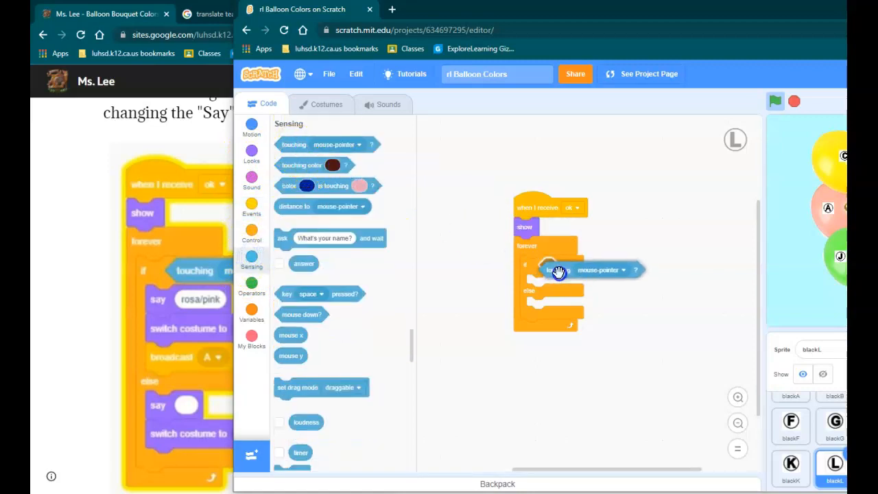
Say 'morado claro/light purple' in the touching branch and set the otherwise branch's costume to blackL.
{"action": "left_click", "coordinate": [253, 151]}
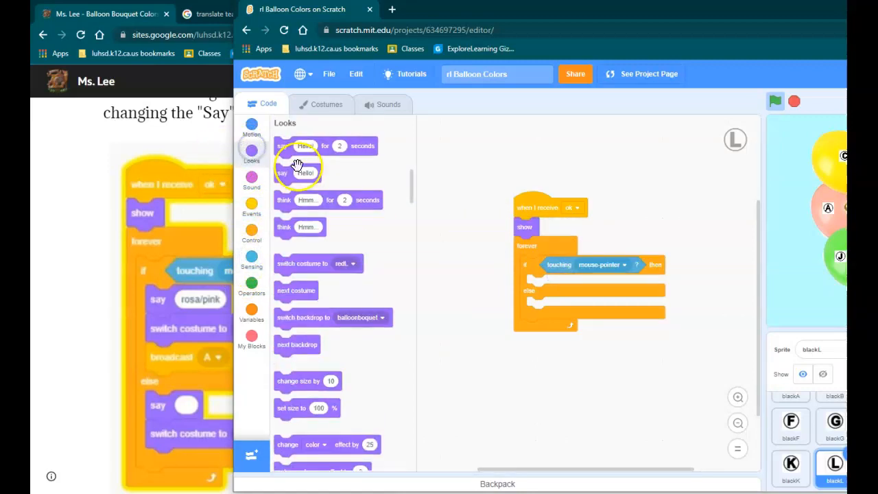
{"action": "left_click_drag", "start_coordinate": [297, 173], "coordinate": [557, 283]}
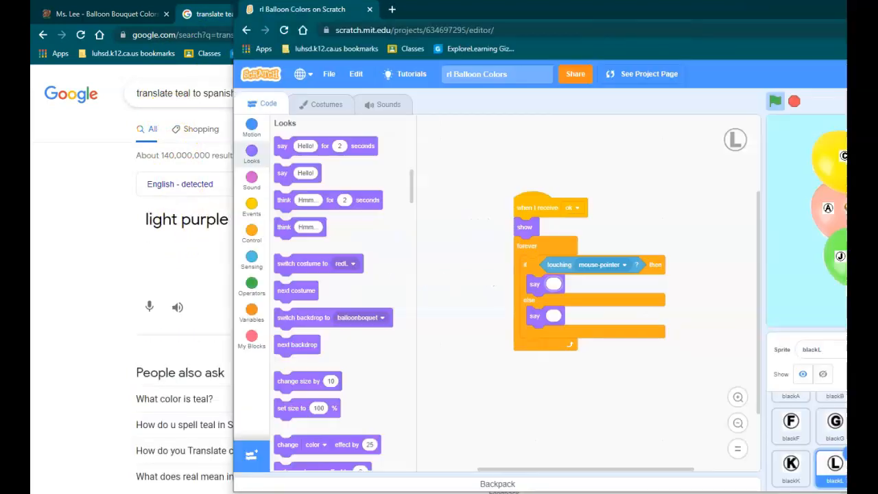
{"action": "left_click", "coordinate": [555, 283]}
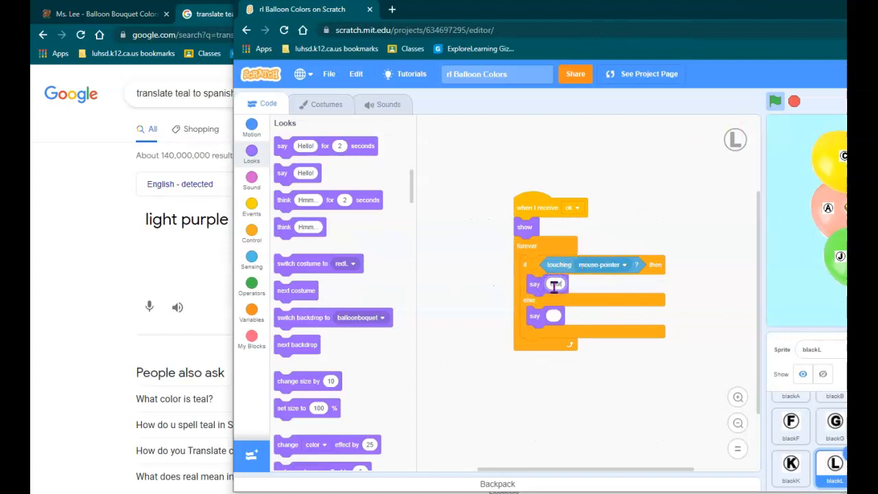
{"action": "type", "text": "rada clard"}
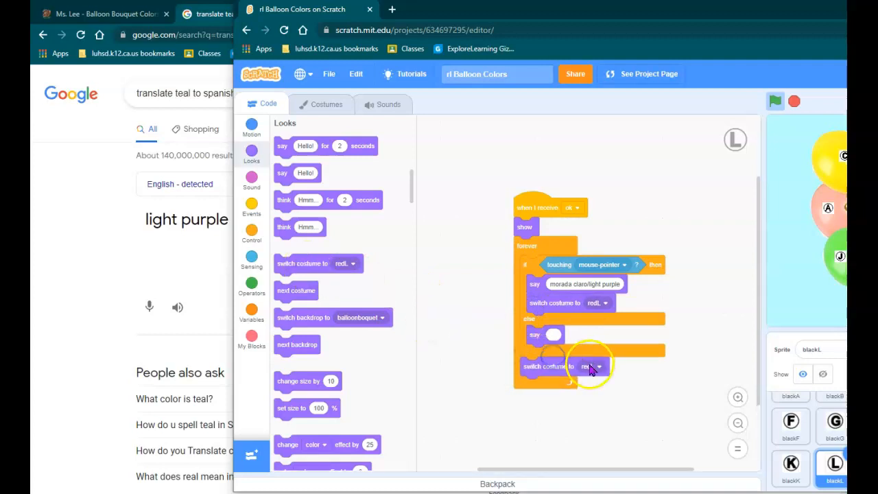
{"action": "left_click", "coordinate": [593, 355]}
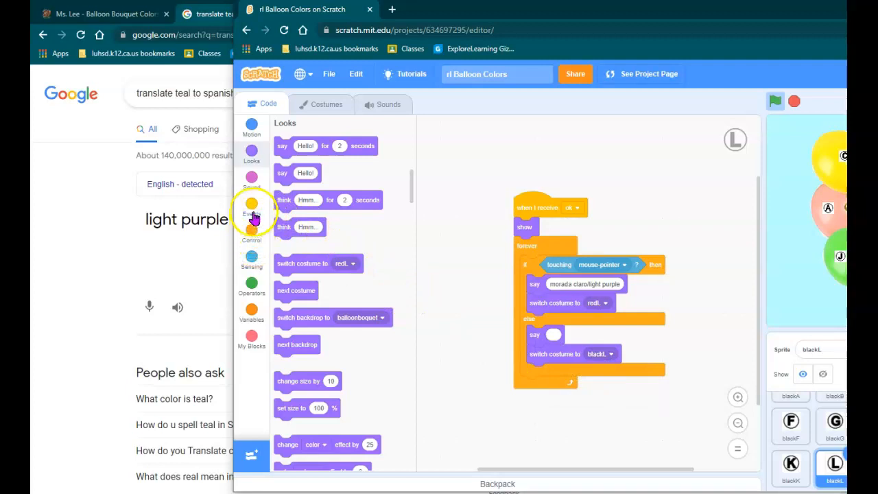
Add a broadcast block to the touching branch with a new message named L.
{"action": "left_click", "coordinate": [251, 208]}
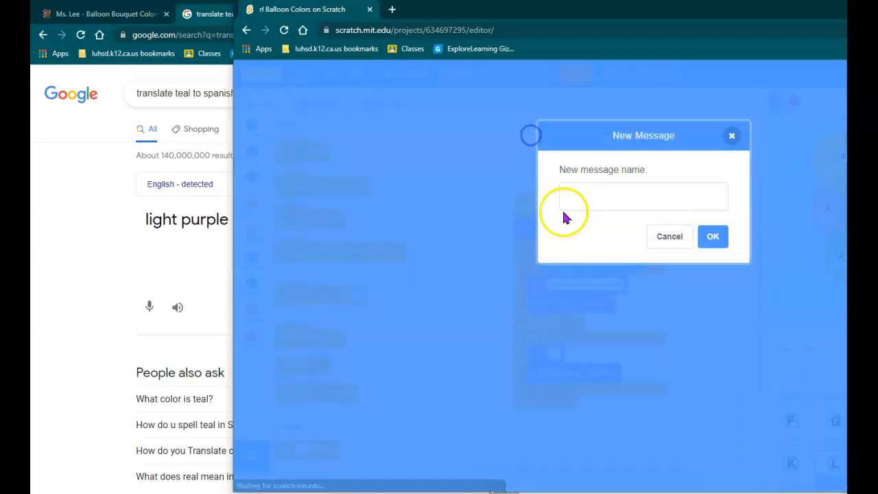
{"action": "type", "text": "L"}
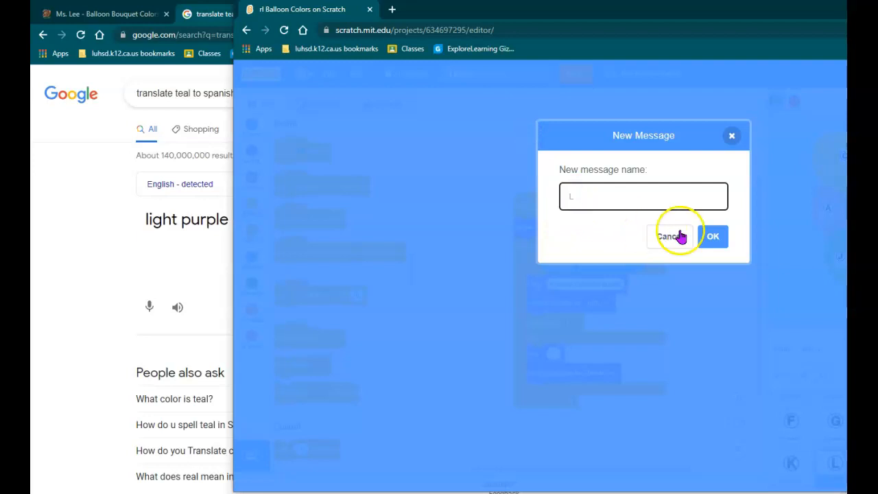
{"action": "left_click", "coordinate": [669, 236]}
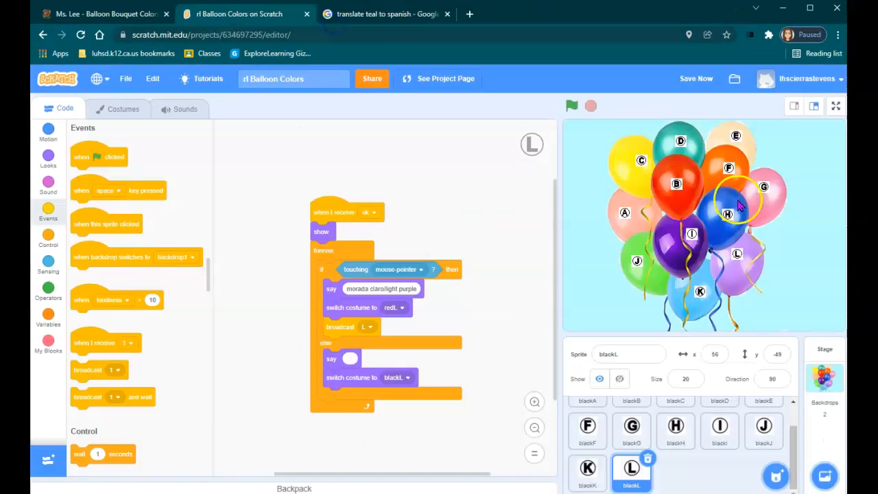
Run the project with the green flag to test hovering, then share it publicly.
{"action": "left_click", "coordinate": [571, 106]}
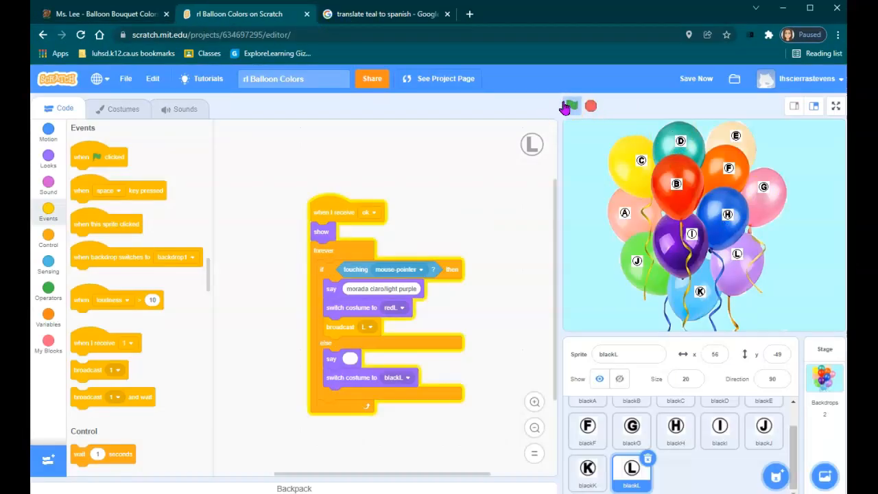
{"action": "left_click", "coordinate": [571, 106]}
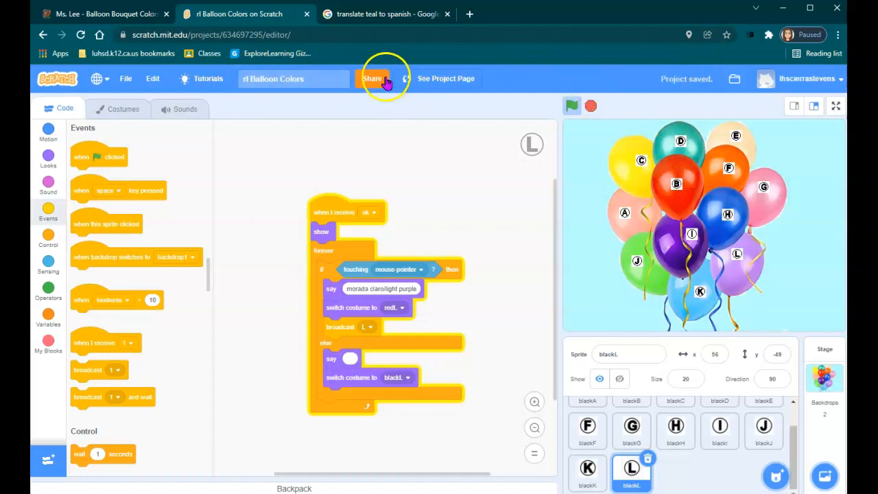
{"action": "left_click", "coordinate": [373, 79]}
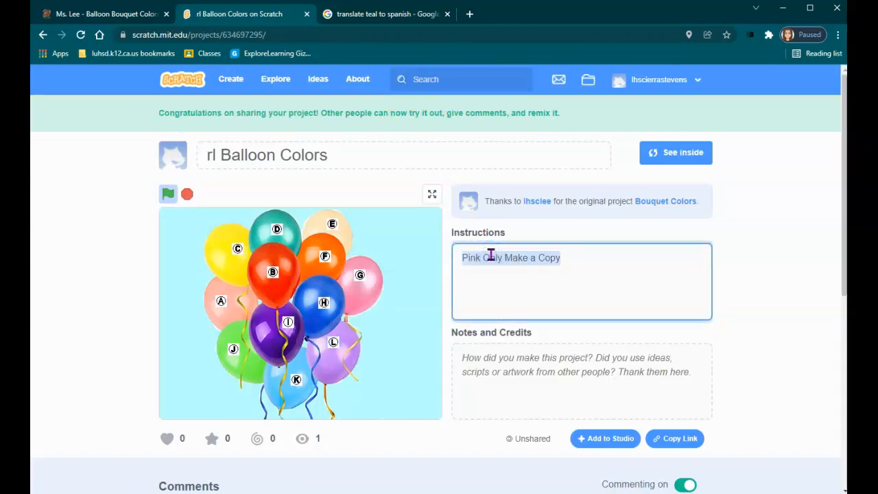
Write 'Hover over each letter...' instructions on the project page and copy the project link.
{"action": "type", "text": "Hover over each letter to see the spelling in English and in Spanish"}
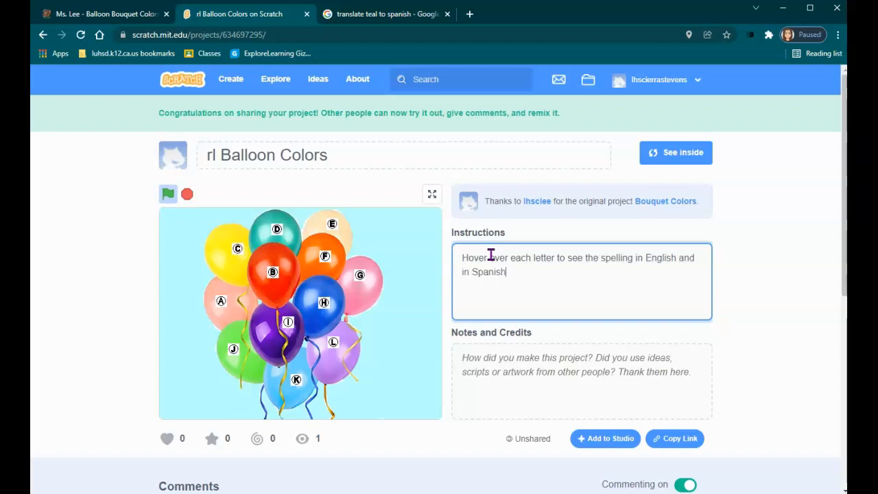
{"action": "left_click", "coordinate": [675, 440]}
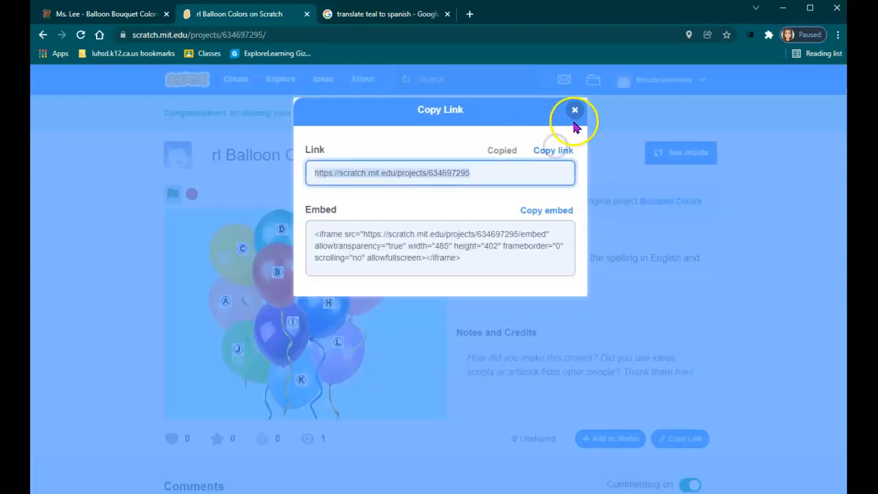
Close the link dialog, go back inside the editor and view the letter sprite's sounds.
{"action": "left_click", "coordinate": [575, 110]}
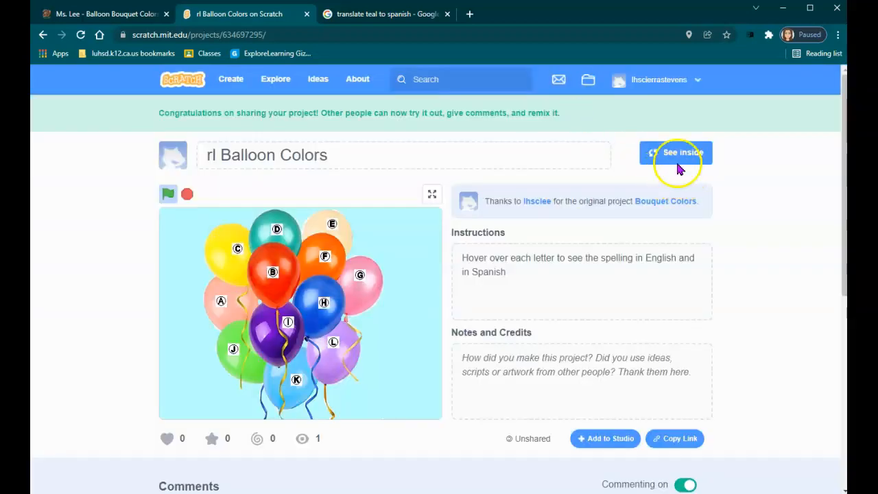
{"action": "left_click", "coordinate": [675, 152]}
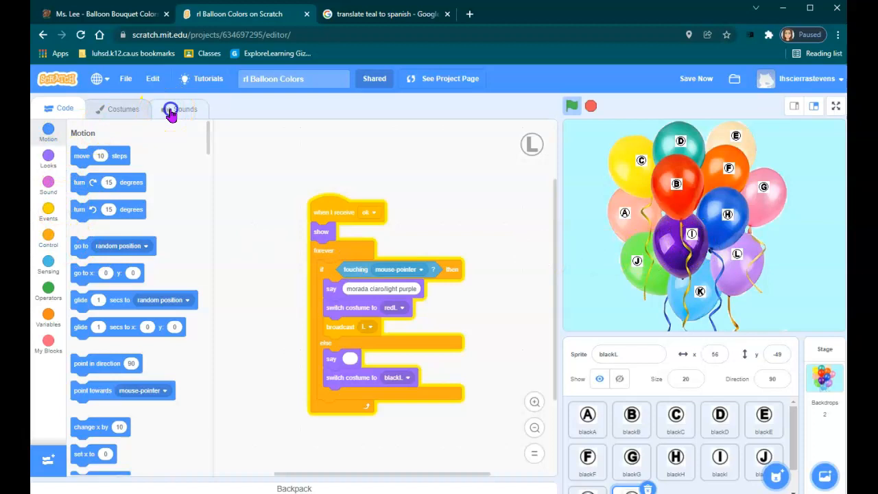
{"action": "left_click", "coordinate": [179, 108]}
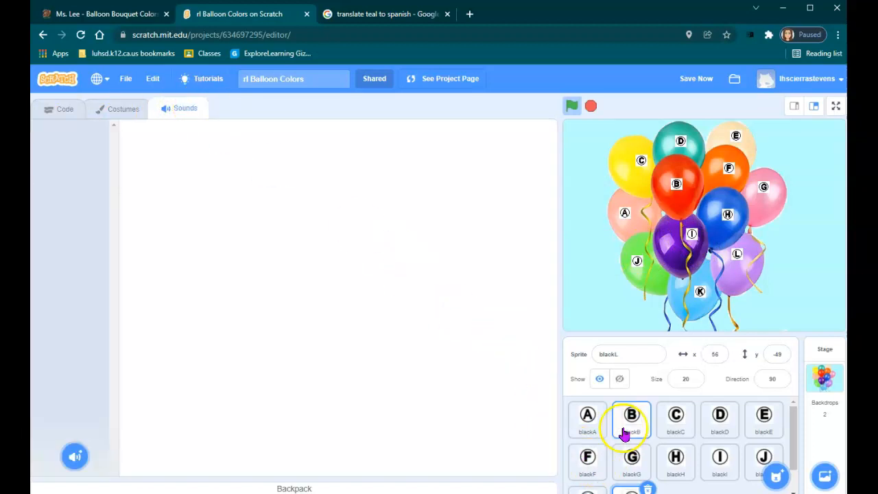